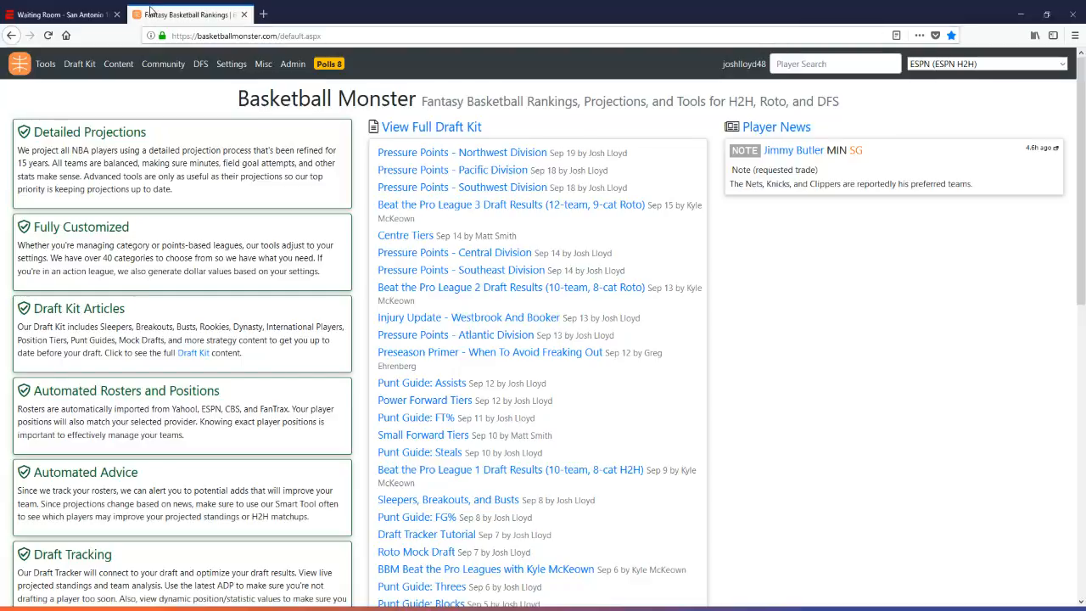
# Check the ESPN league under League Settings, then launch the Draft Tracker from Tools.
pyautogui.click(230, 64)
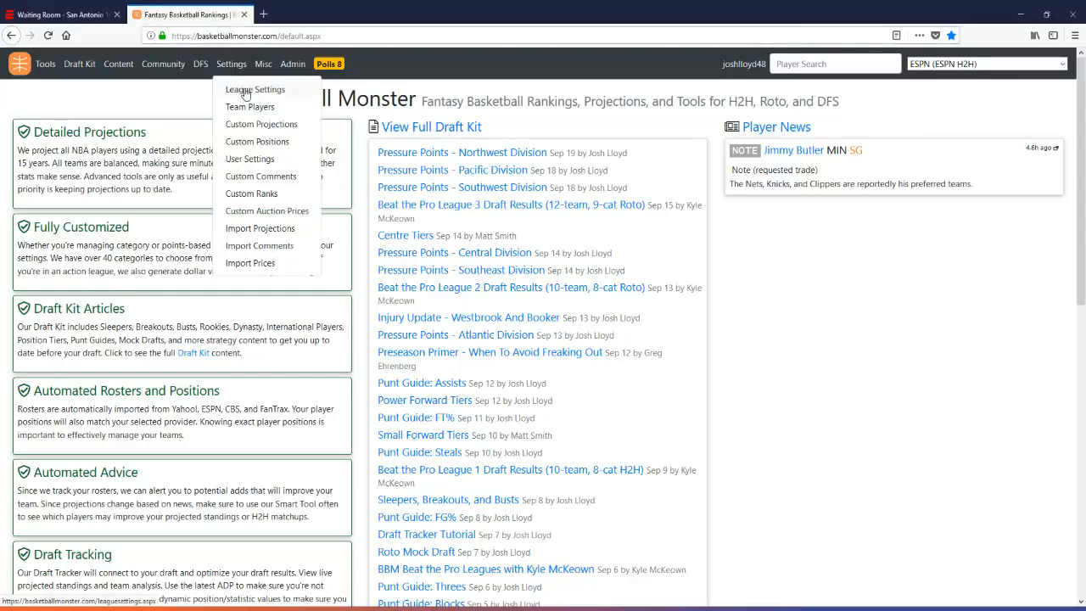
pyautogui.click(254, 88)
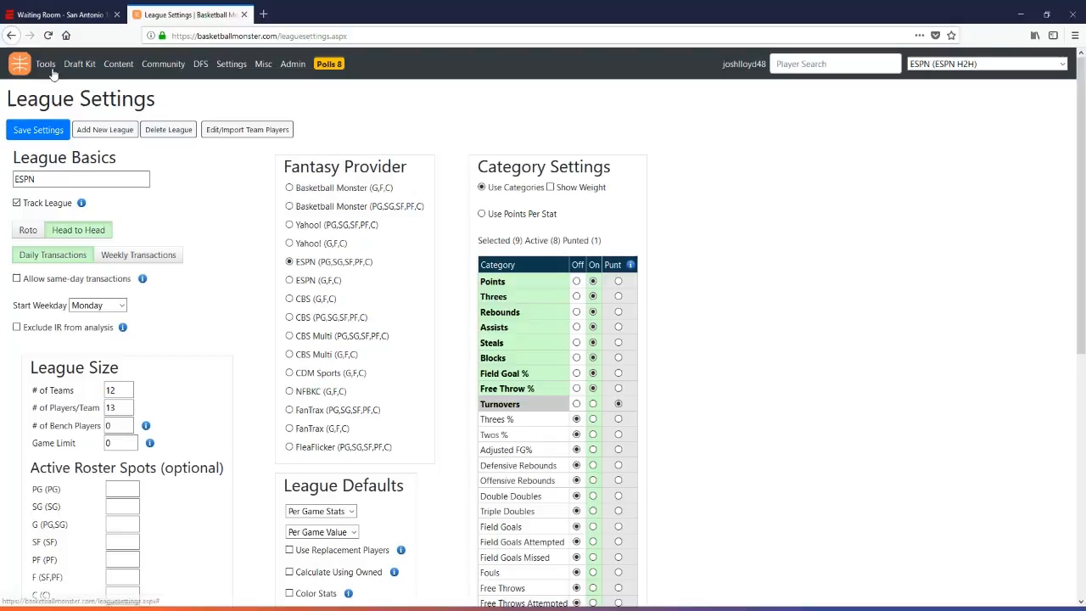
pyautogui.click(37, 129)
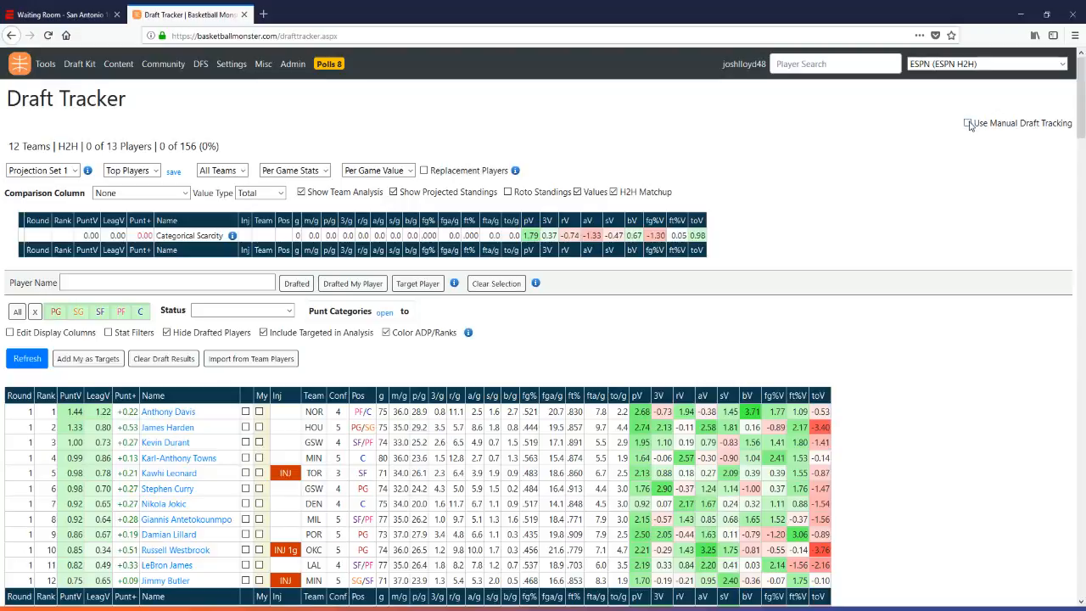
pyautogui.moveTo(970, 127)
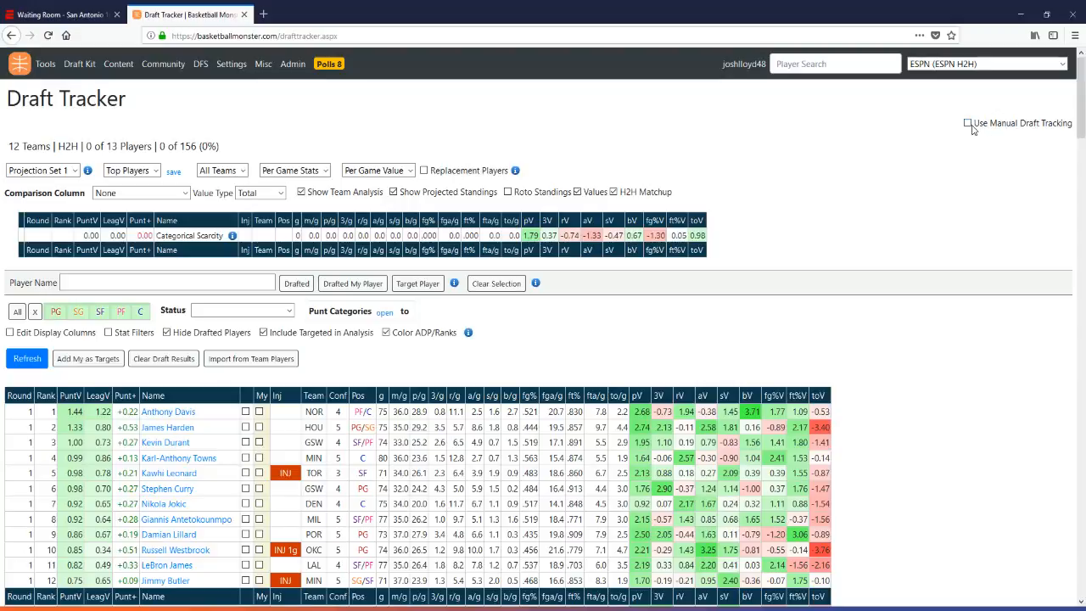
# Enable 'Use Manual Draft Tracking', then switch to the ESPN mock draft waiting room.
pyautogui.click(967, 122)
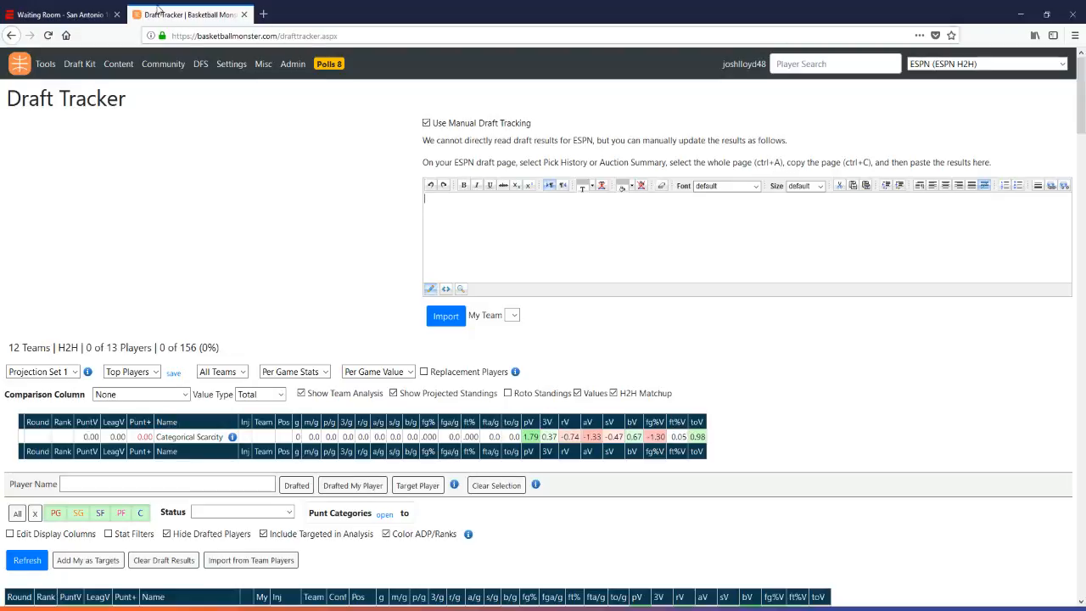
pyautogui.click(60, 13)
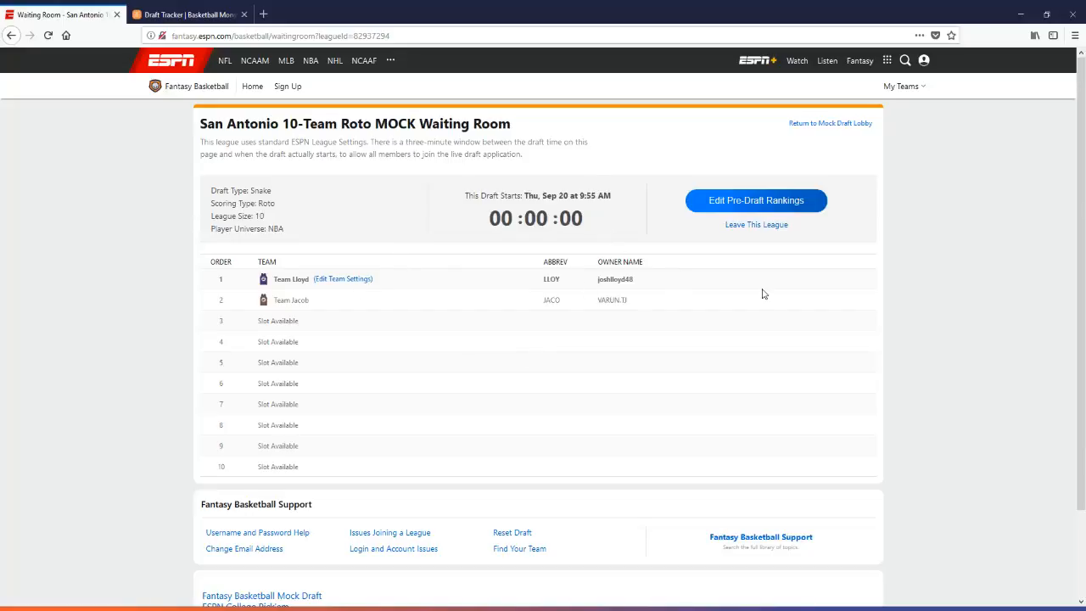
# Wait in the ESPN Waiting Room until 'The draft room is now open!' appears.
pyautogui.click(187, 14)
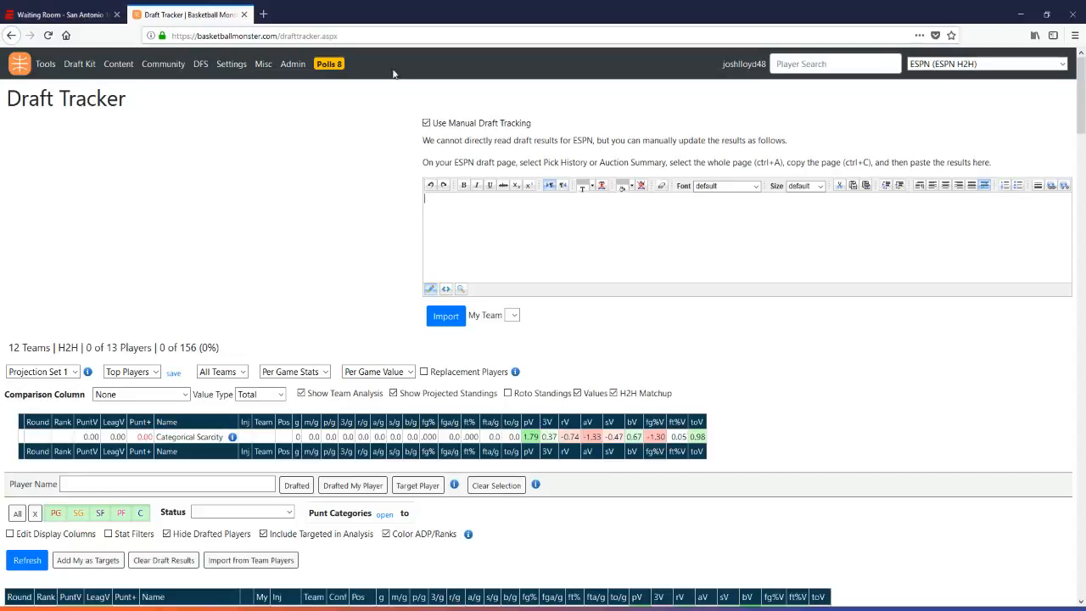
pyautogui.click(59, 14)
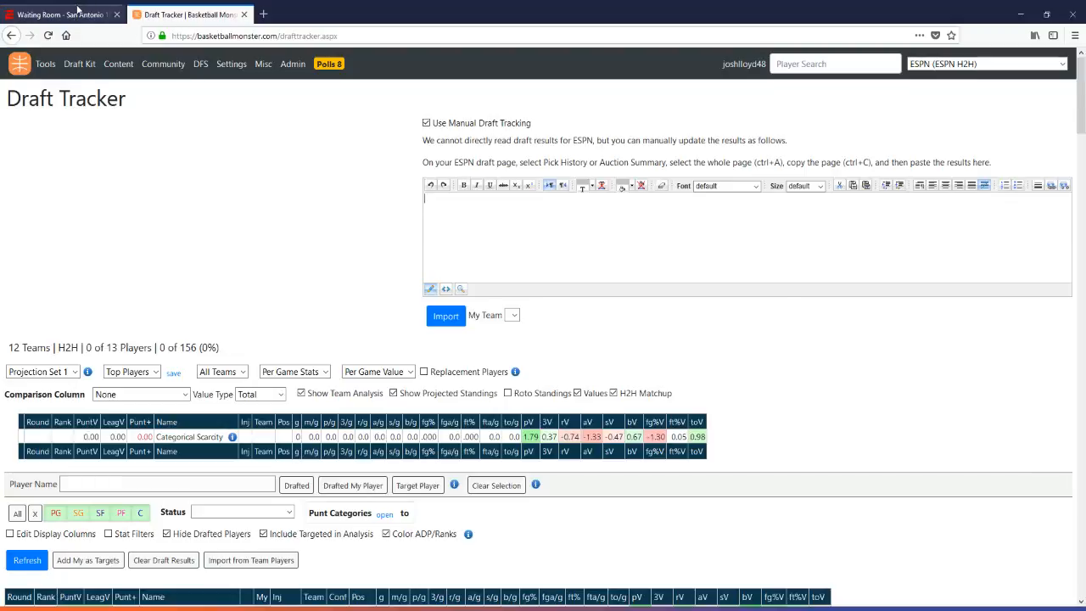
pyautogui.click(59, 14)
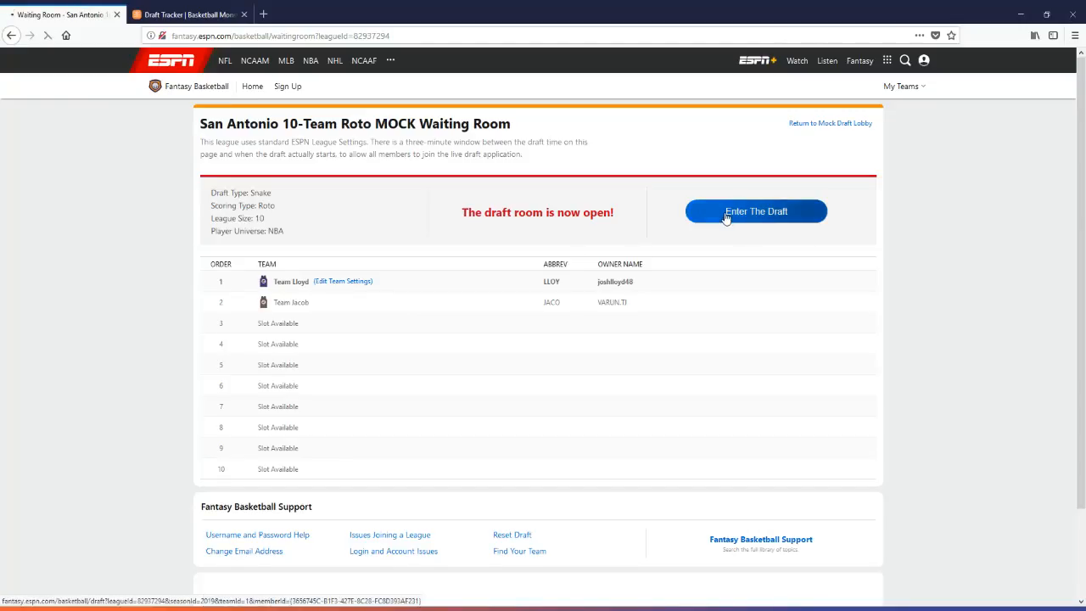
# Enter the mock draft room and view Pick History during the countdown.
pyautogui.click(755, 210)
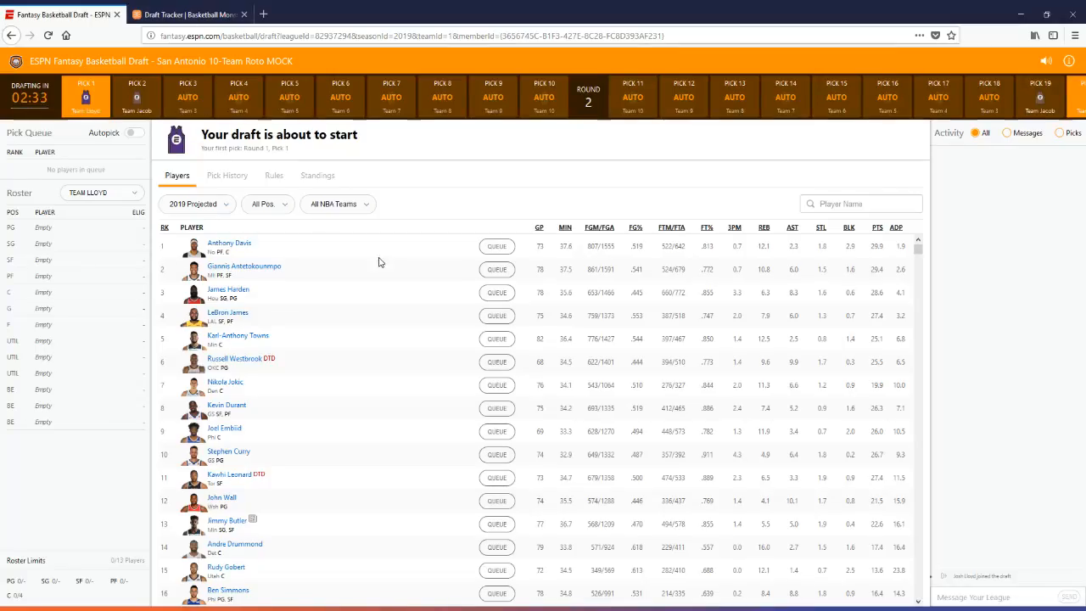
pyautogui.moveTo(251, 210)
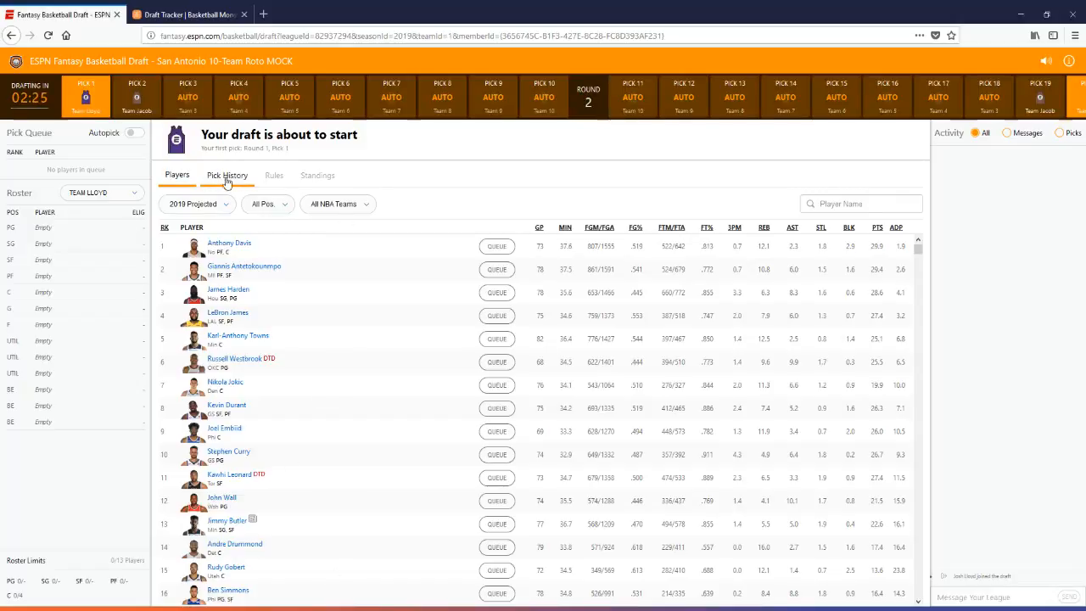
pyautogui.click(176, 175)
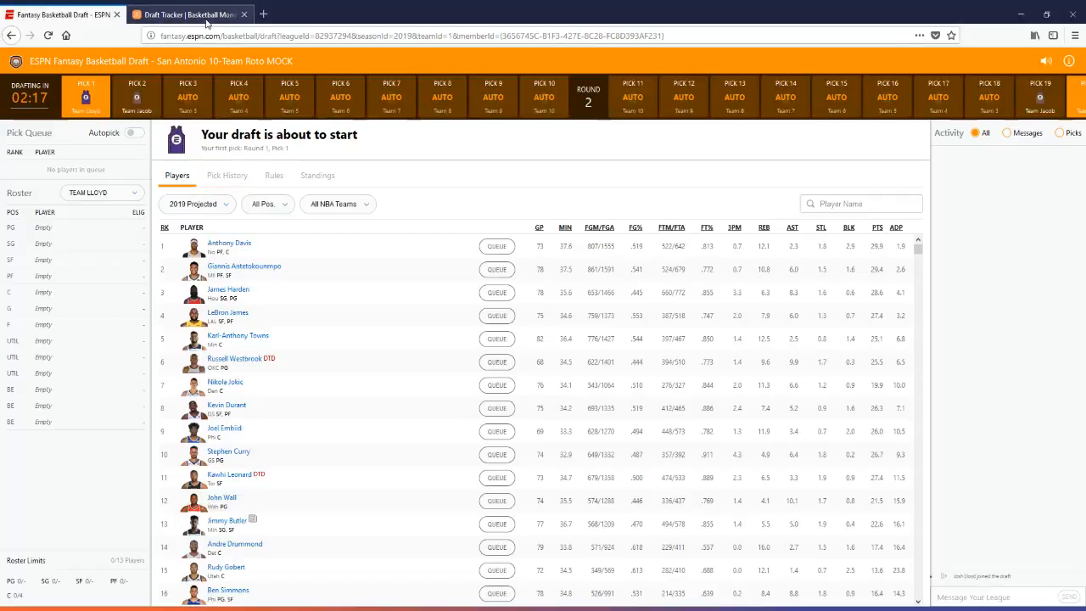
pyautogui.moveTo(367, 183)
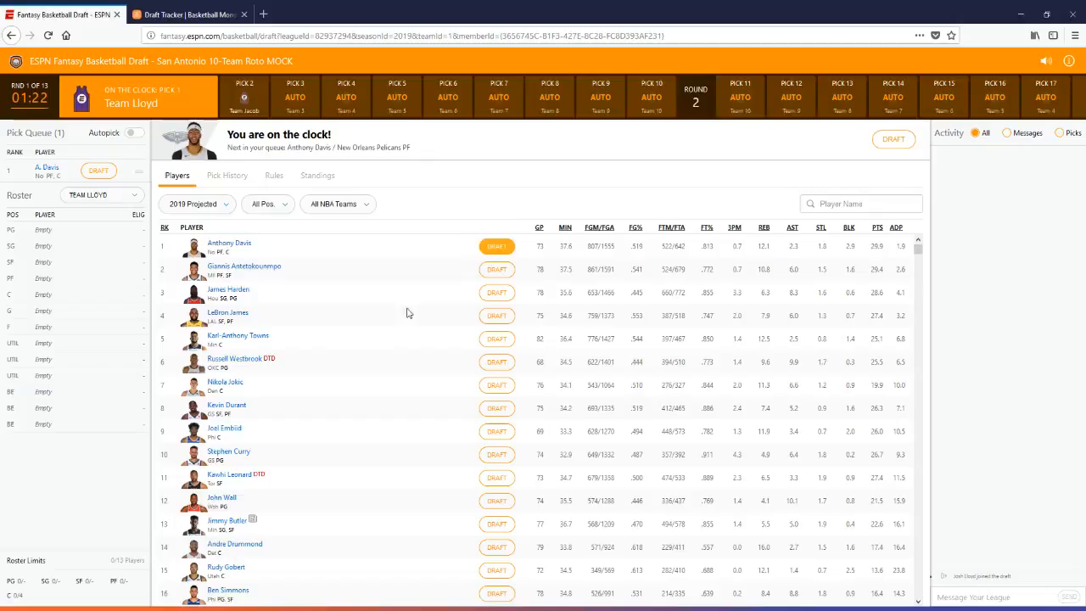
# Draft Anthony Davis as Team Lloyd's first pick and bring up Pick History.
pyautogui.click(495, 246)
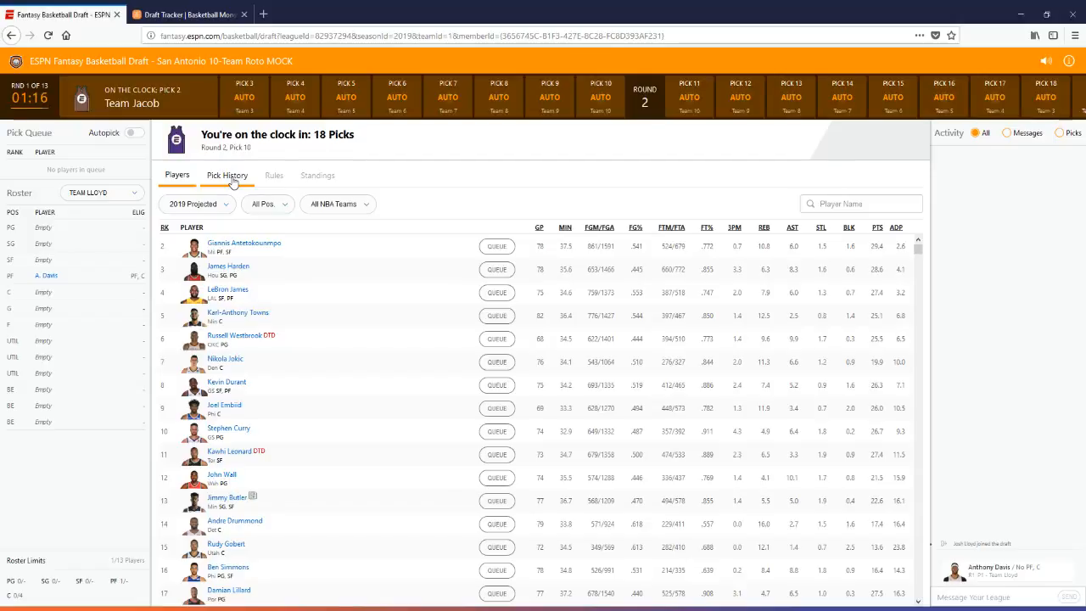
pyautogui.click(228, 174)
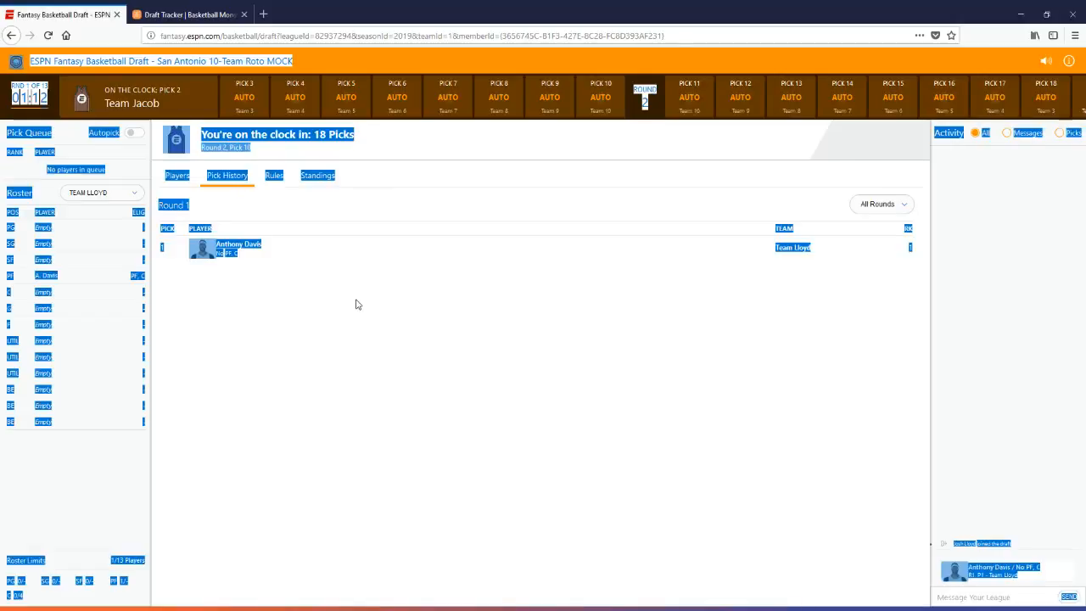
# Import Anthony Davis into the Draft Tracker as TEAM LLOYD's pick, then return to ESPN.
pyautogui.click(186, 13)
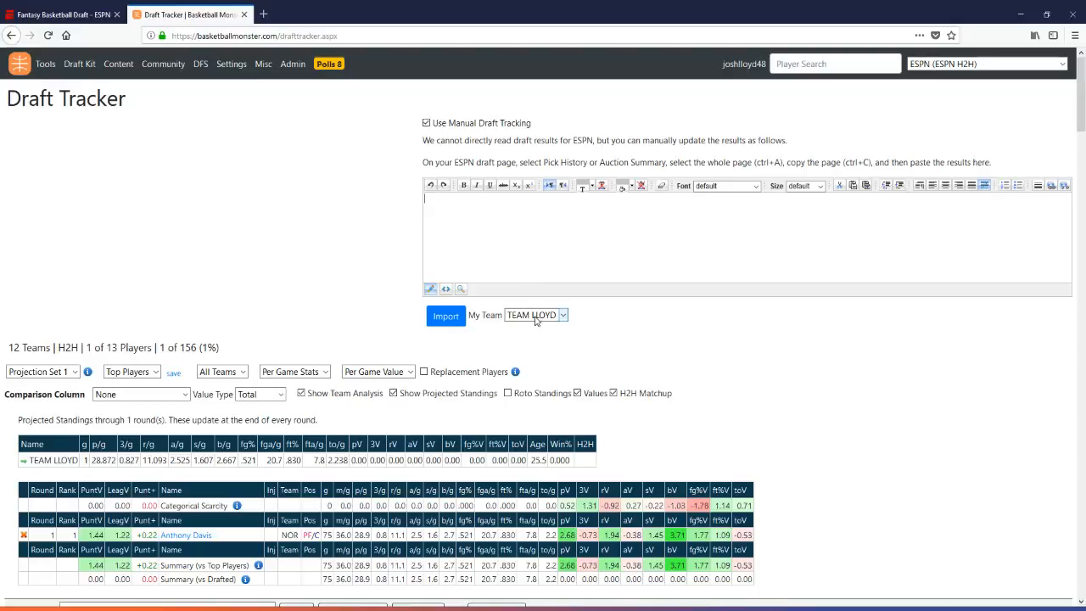
pyautogui.scroll(-3)
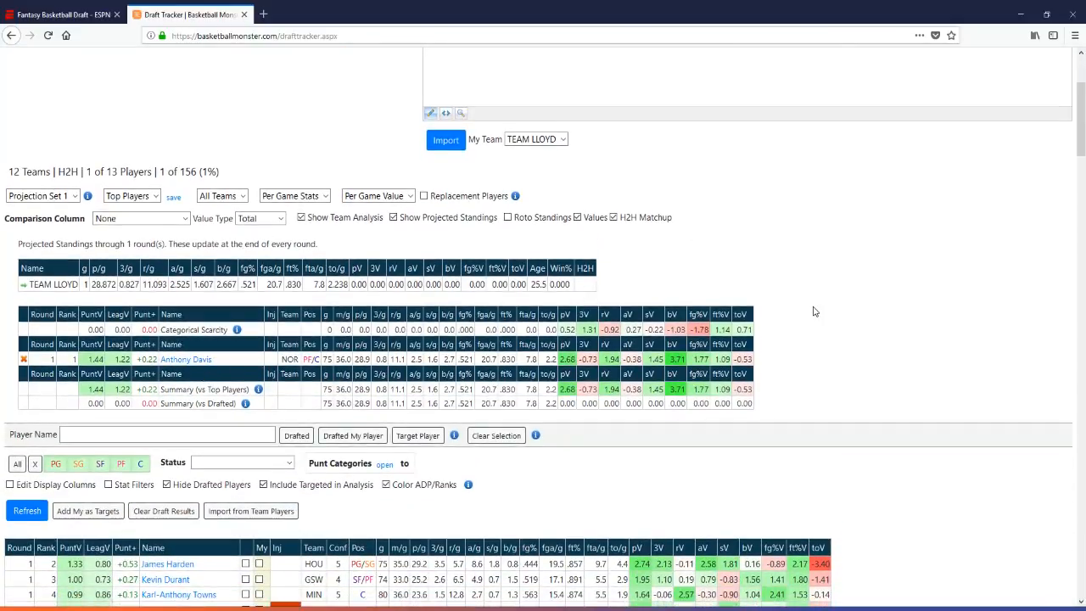
pyautogui.click(65, 13)
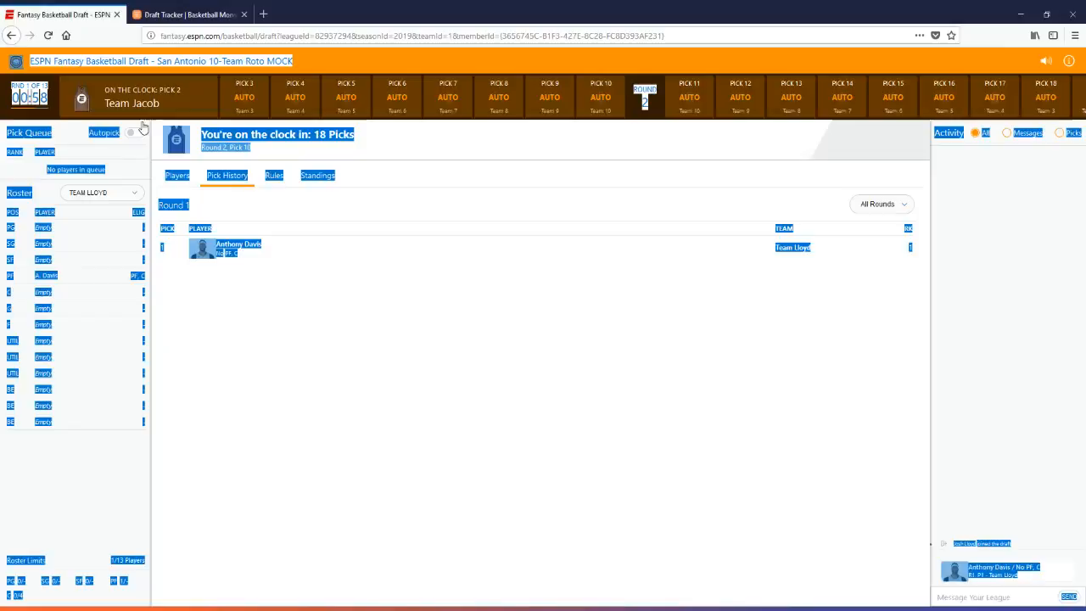
# Draft Victor Oladipo as Team Lloyd's second pick and bring up Pick History for copying.
pyautogui.click(176, 175)
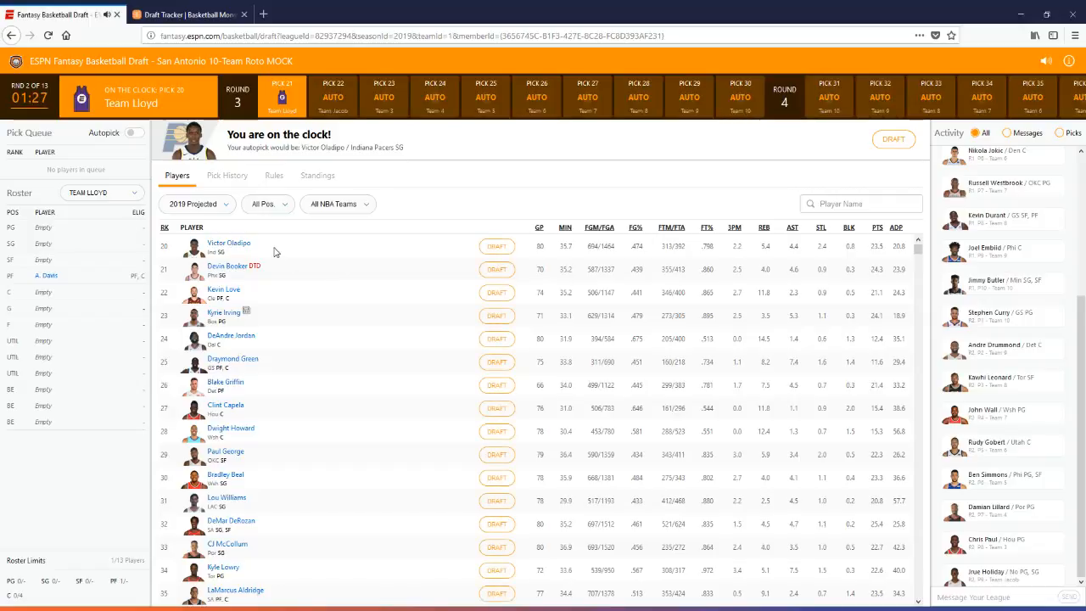
pyautogui.click(496, 244)
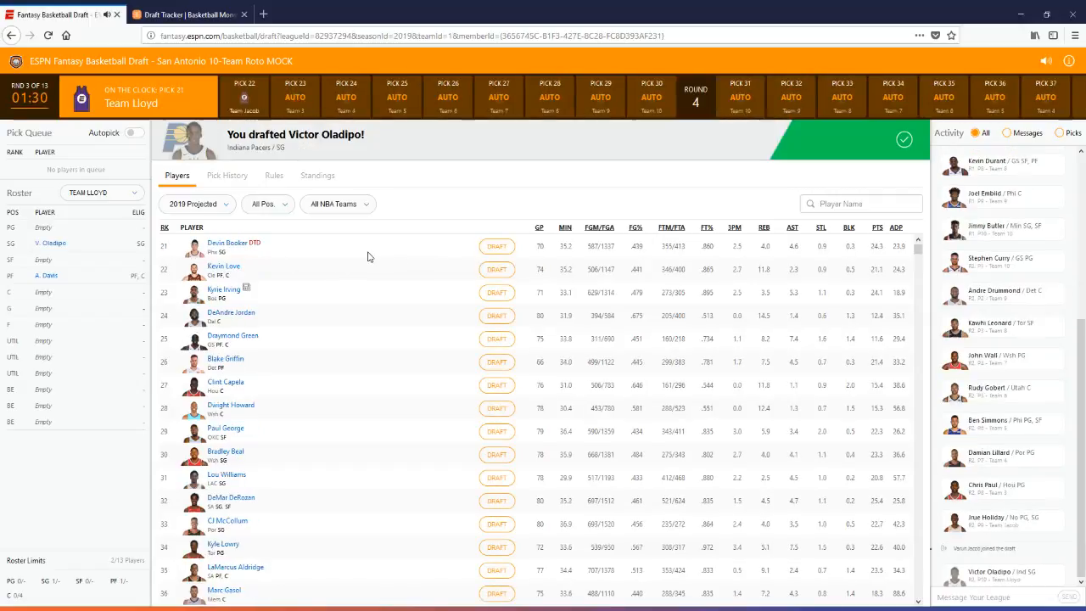
pyautogui.click(227, 175)
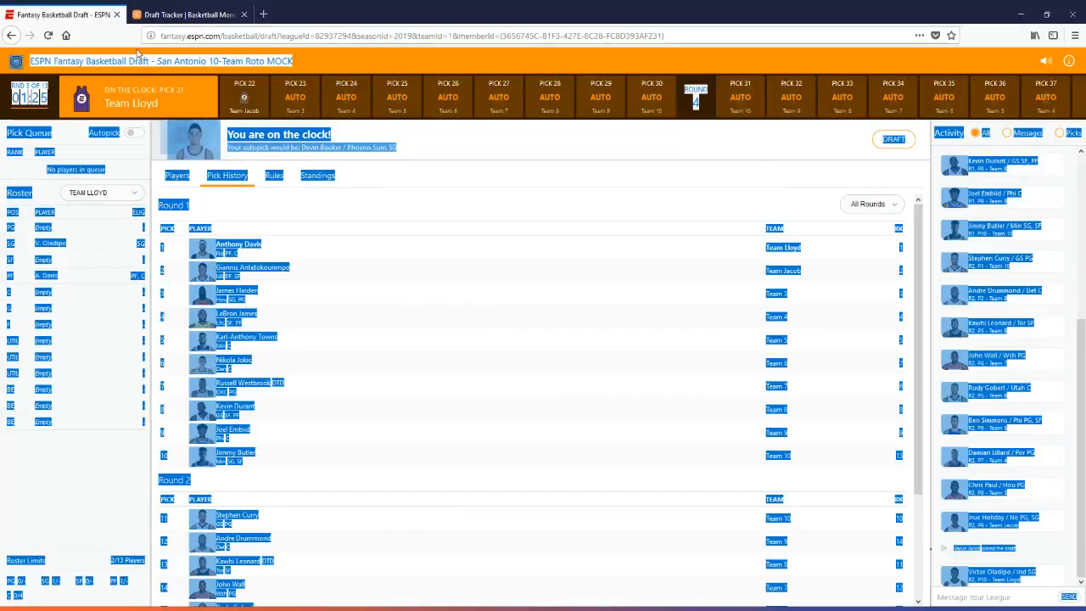
# Import the 20 picks through round two and view the Projected Standings table.
pyautogui.click(187, 13)
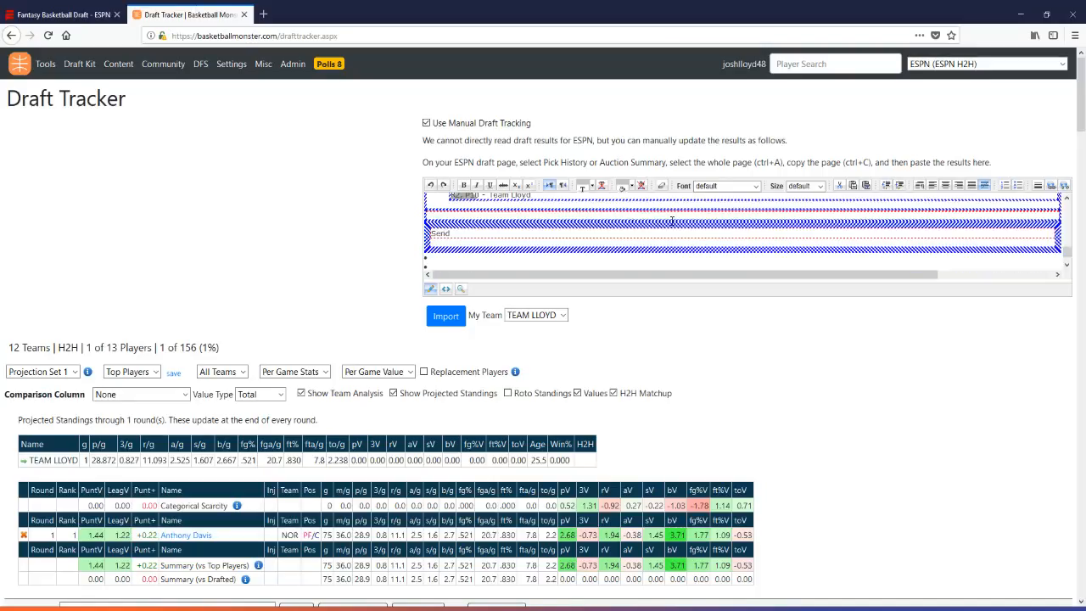
pyautogui.click(445, 313)
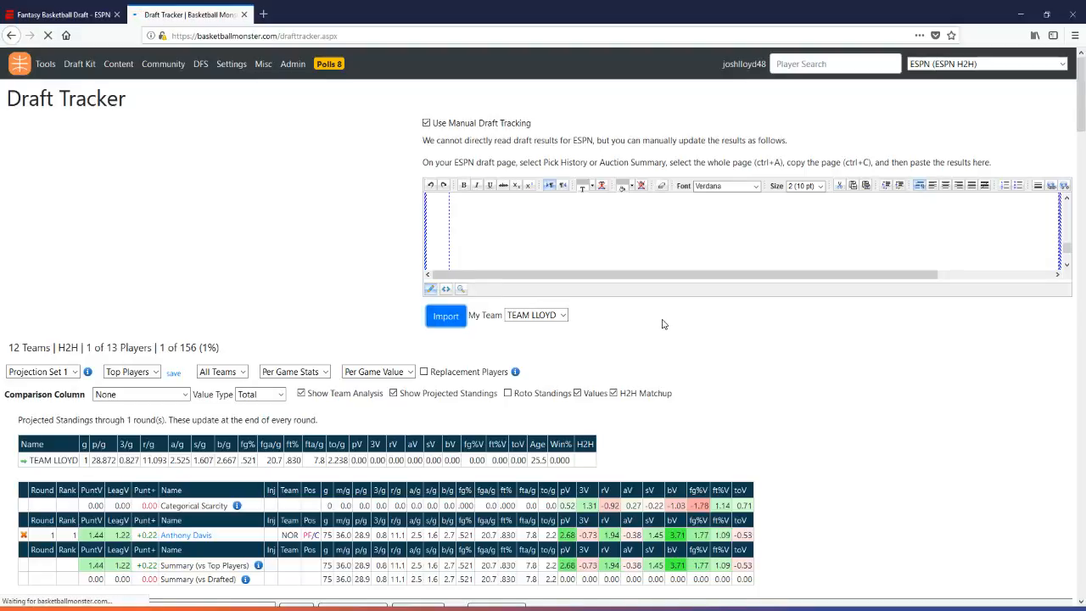
pyautogui.click(444, 314)
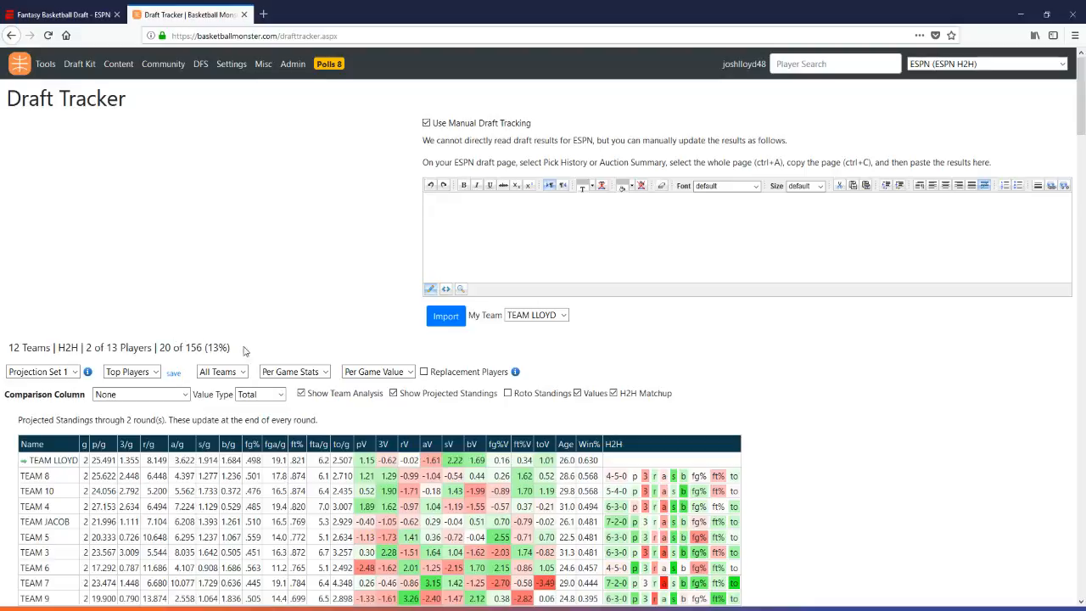
pyautogui.scroll(-3)
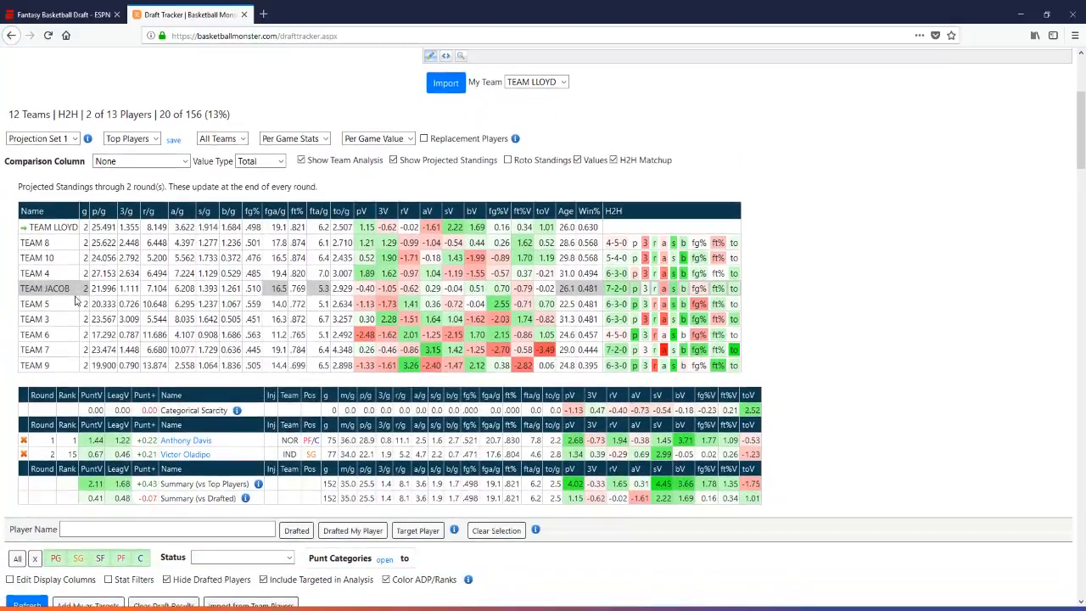